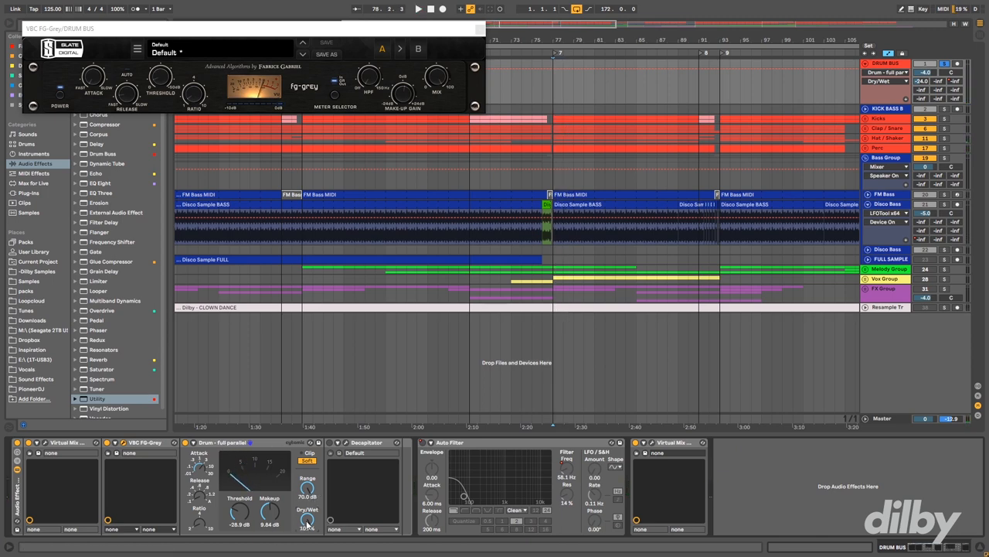
Step: Lower the Glue Compressor's Dry/Wet mix to a low value for subtle drum-bus warmth
left_click_drag(308, 513, 308, 525)
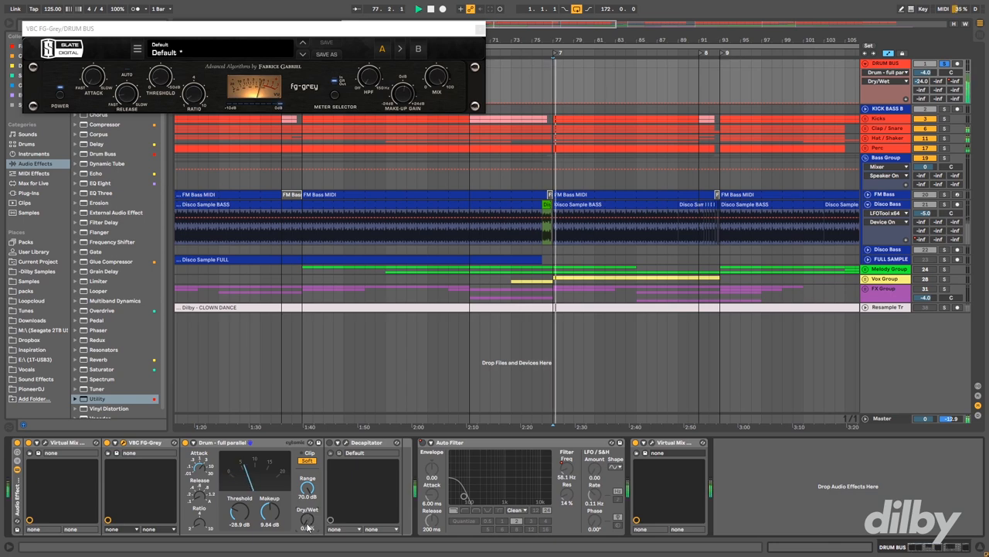
left_click_drag(306, 514, 306, 498)
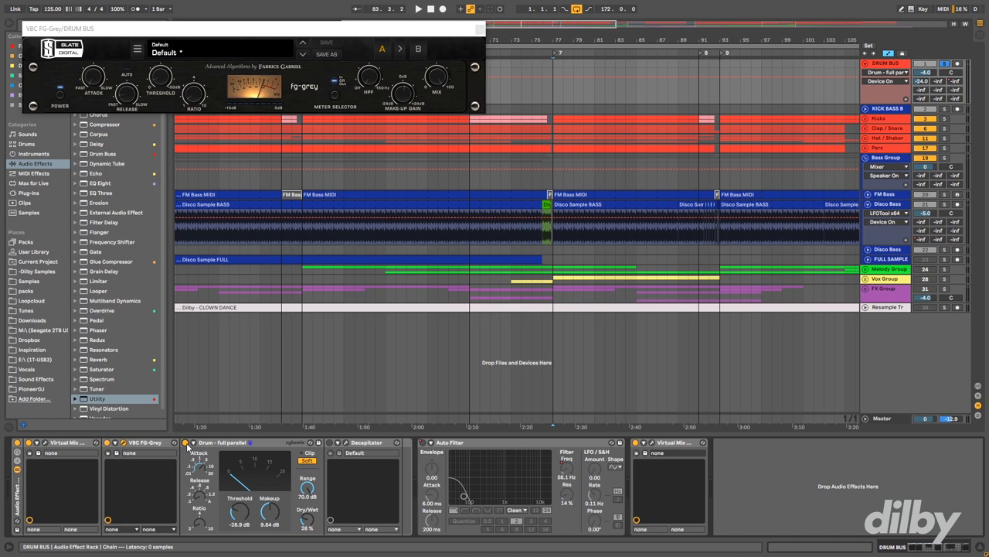
left_click(331, 442)
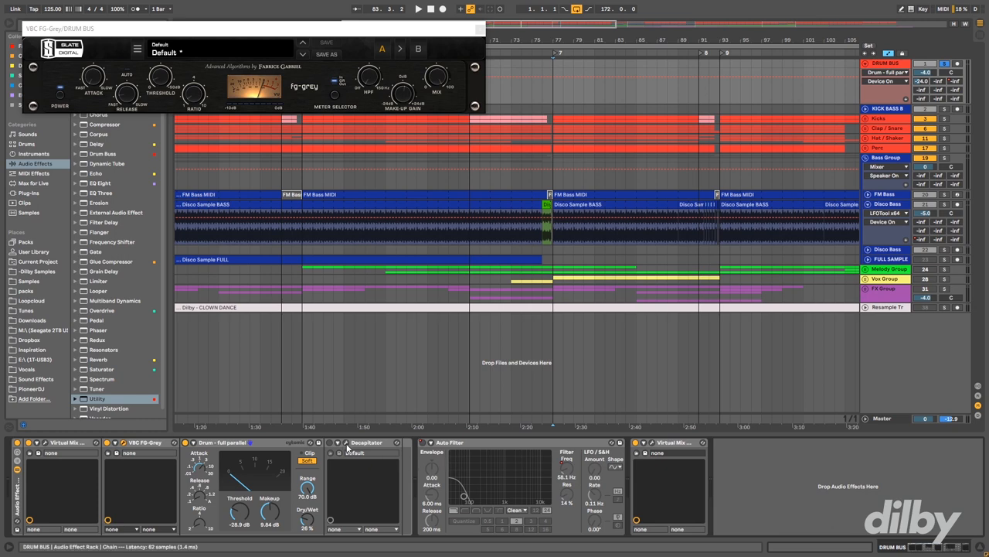